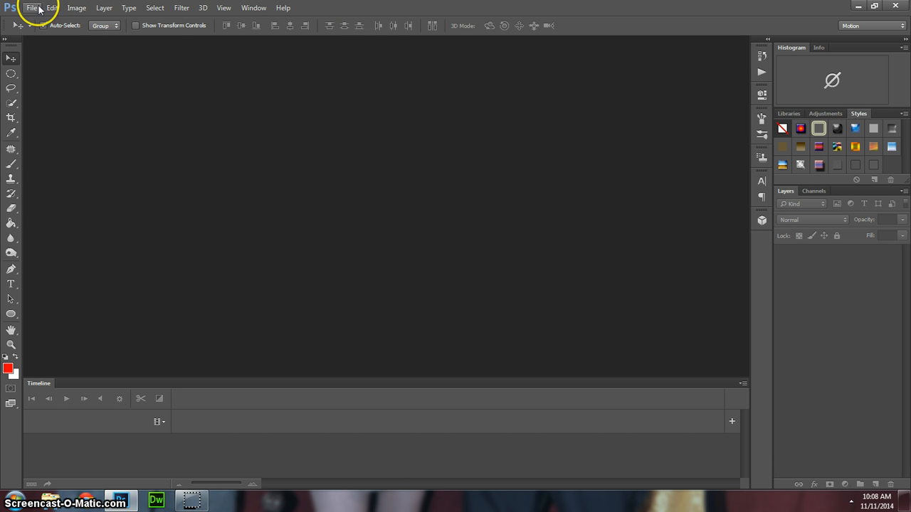
- Create a new HDV/HDTV 720p (1280×720) Film & Video document with a white background
{"action": "left_click", "coordinate": [30, 7]}
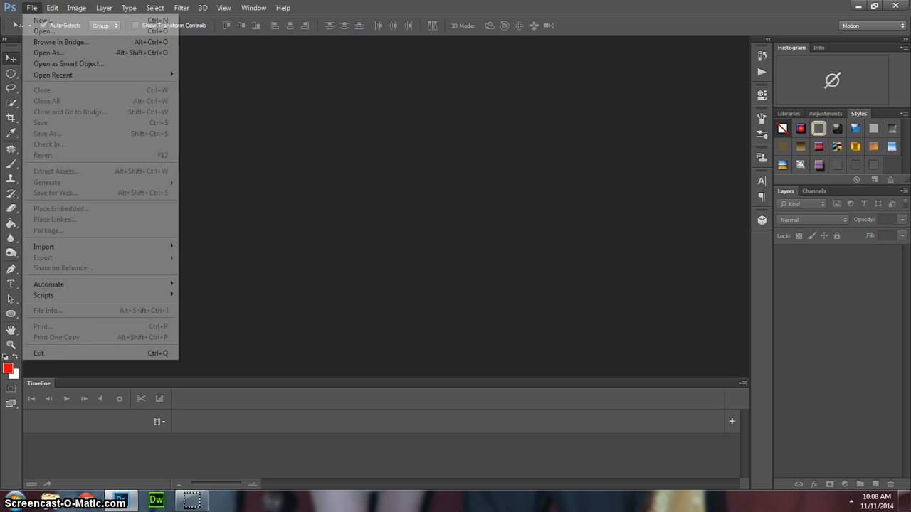
{"action": "left_click", "coordinate": [42, 19]}
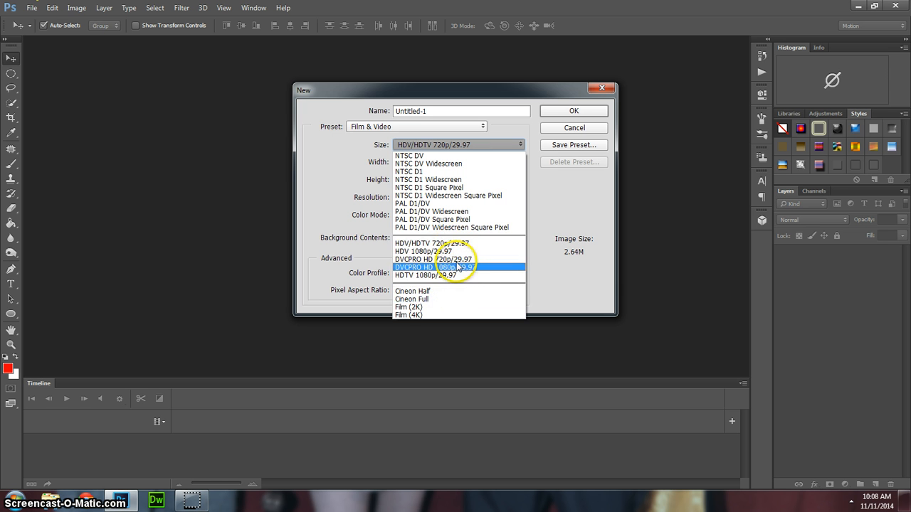
{"action": "left_click", "coordinate": [459, 144]}
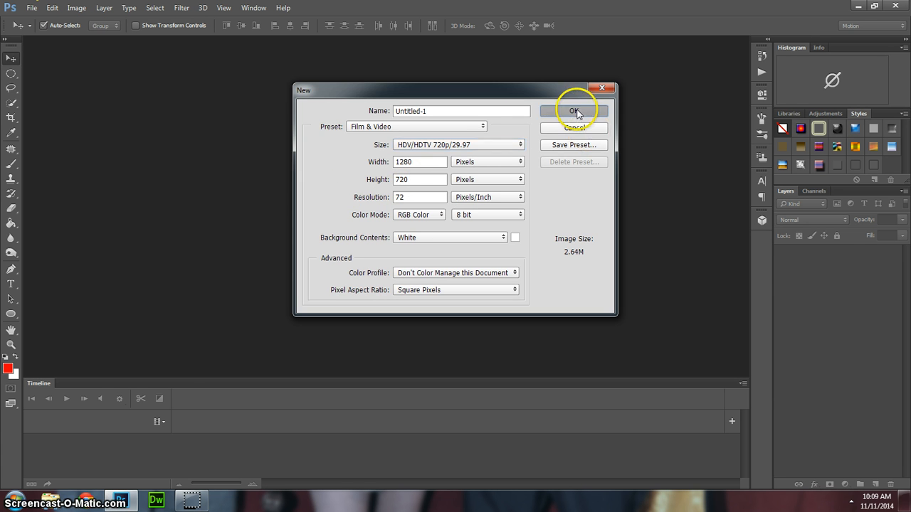
{"action": "left_click", "coordinate": [574, 110]}
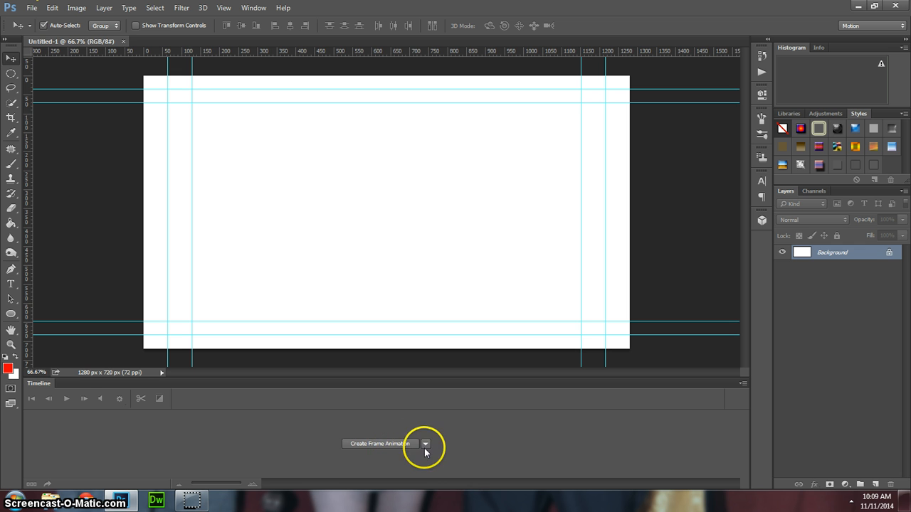
- Create a video timeline, converting the background into video Layer 0 with an audio track
{"action": "left_click", "coordinate": [425, 444]}
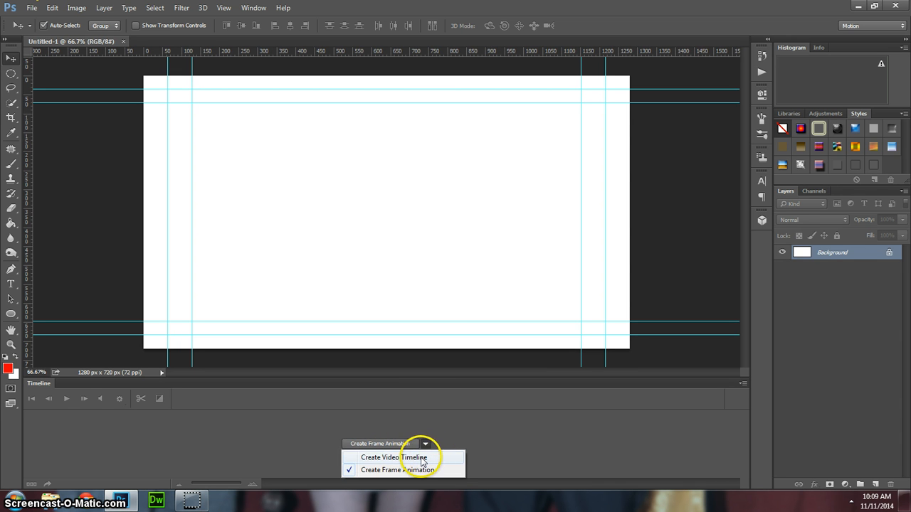
{"action": "left_click", "coordinate": [393, 455]}
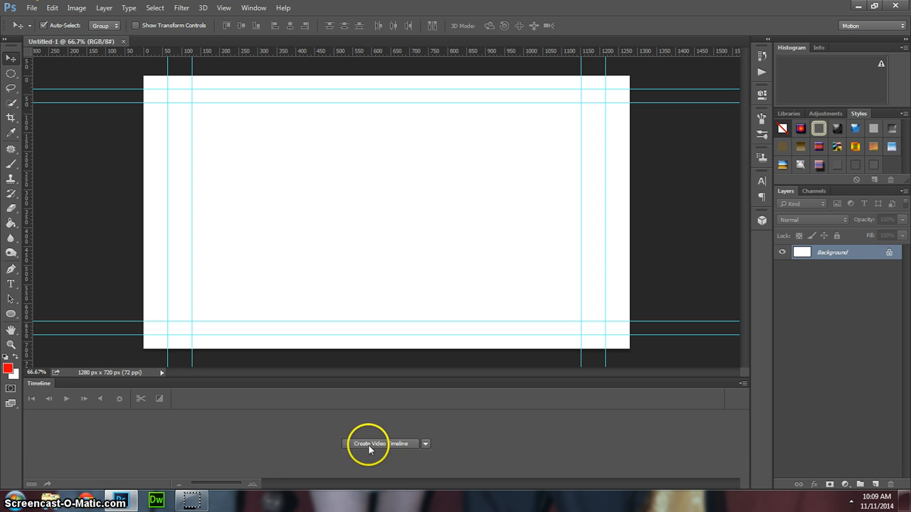
{"action": "left_click", "coordinate": [373, 444]}
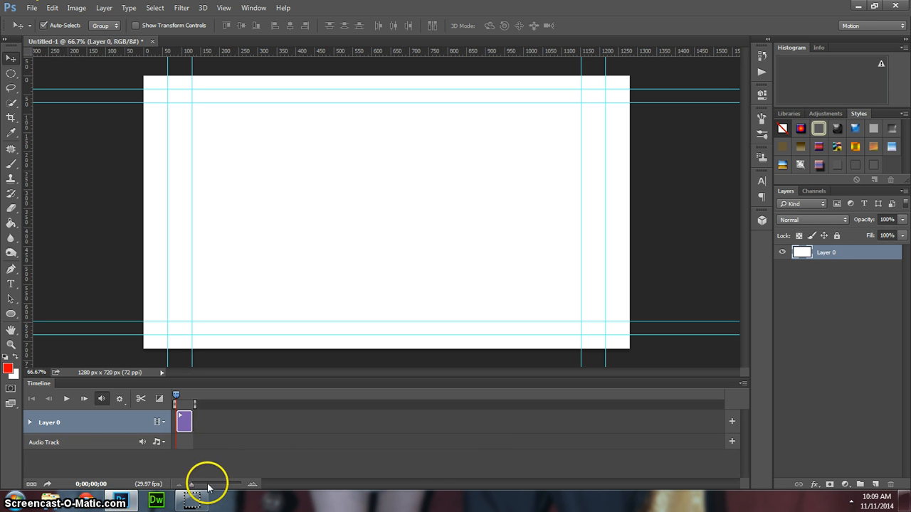
{"action": "mouse_move", "coordinate": [373, 441]}
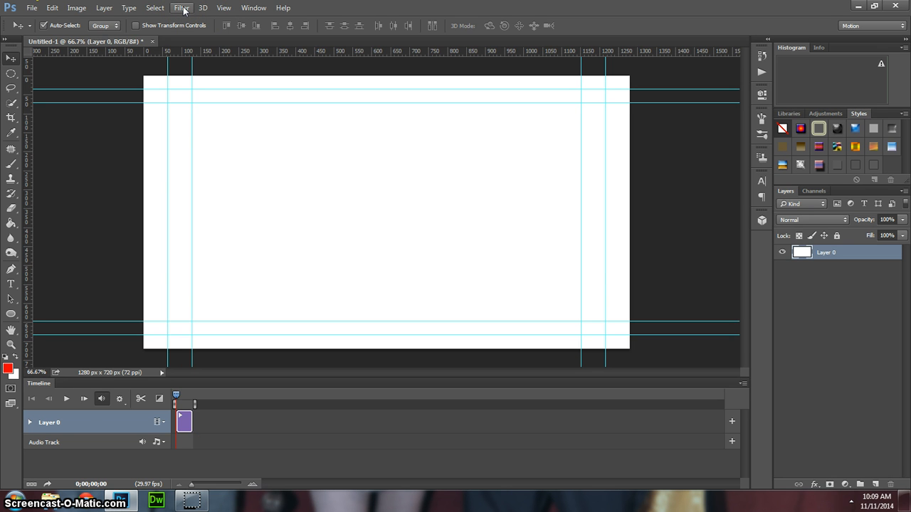
- Start a New Video Layer from File, showing the four imgSeq frames in the picker
{"action": "left_click", "coordinate": [108, 10]}
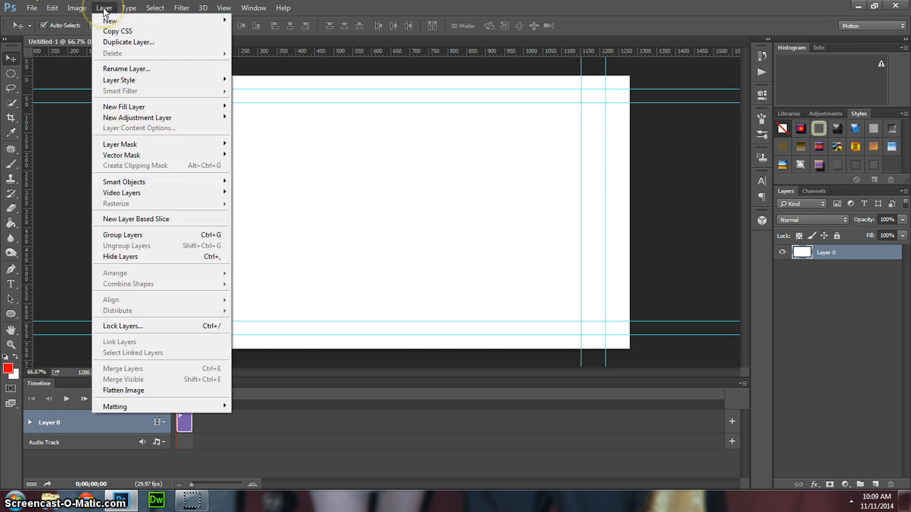
{"action": "mouse_move", "coordinate": [167, 199]}
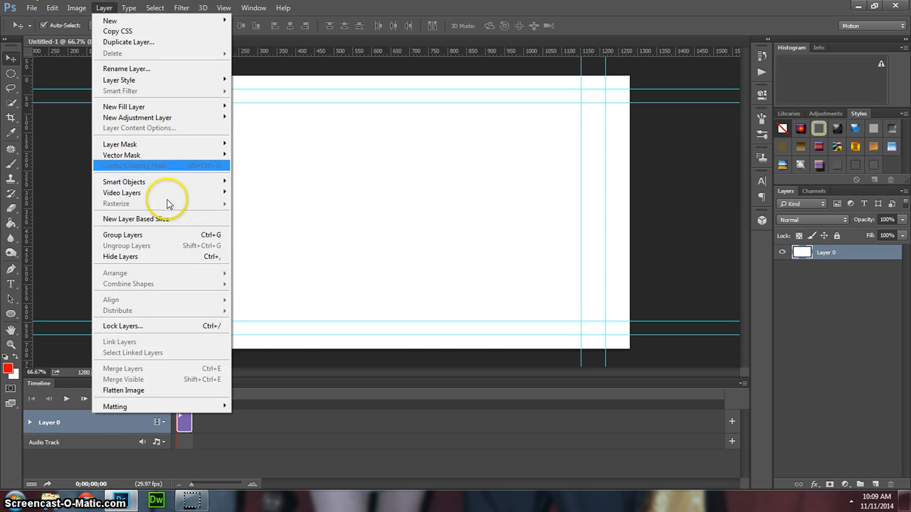
{"action": "mouse_move", "coordinate": [175, 225]}
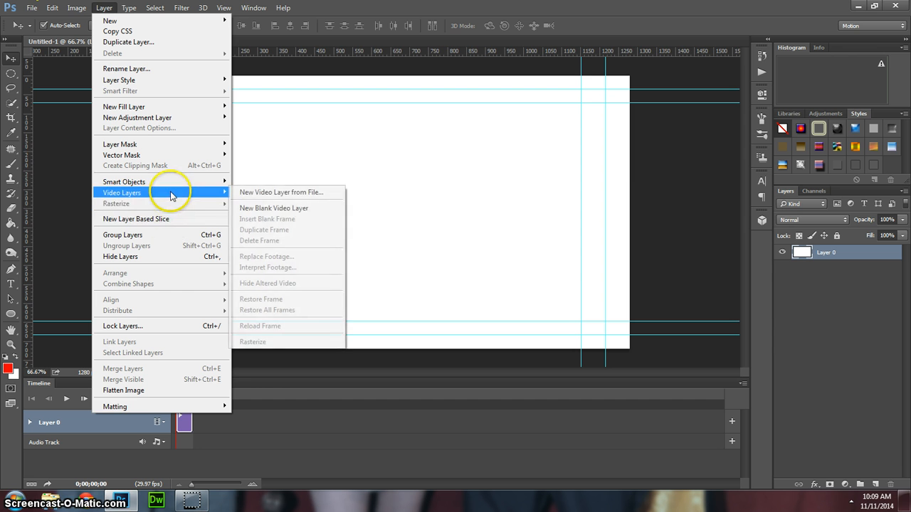
{"action": "left_click", "coordinate": [273, 192]}
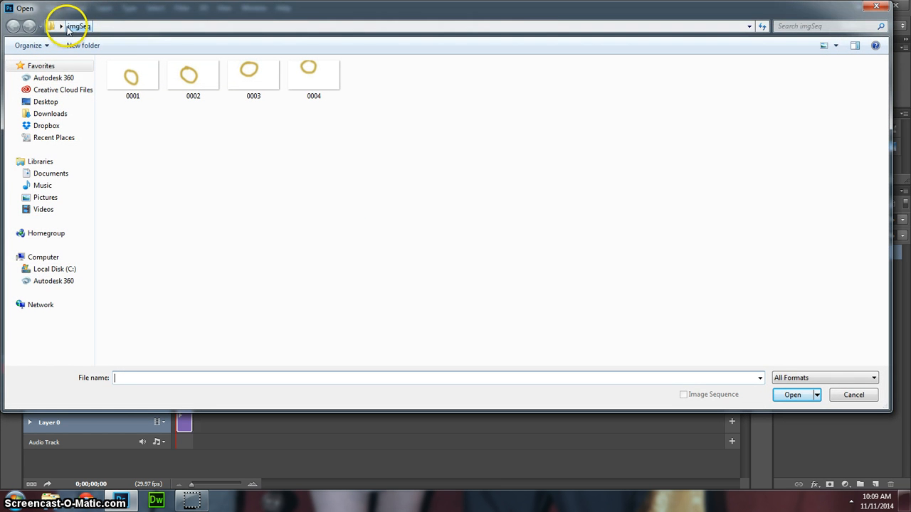
- Open frame 0001 as an image sequence, adding the circles as video Layer 1
{"action": "left_click", "coordinate": [133, 77]}
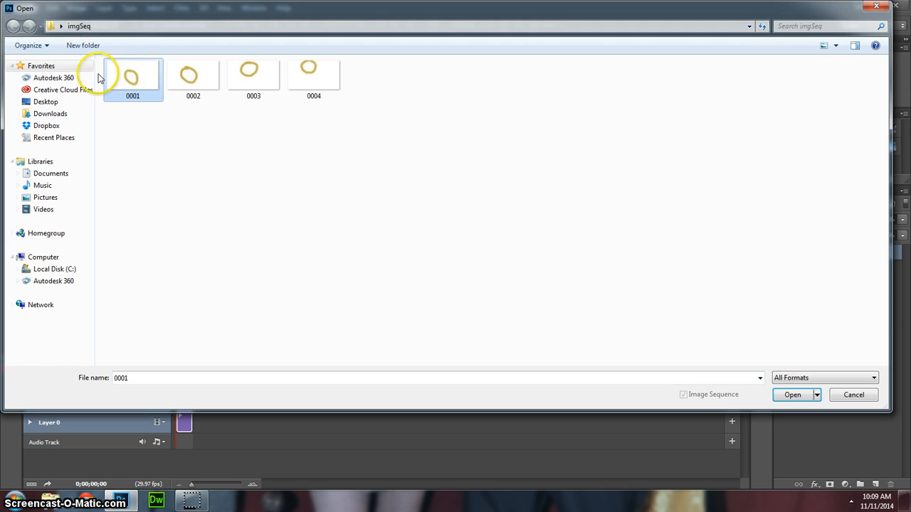
{"action": "mouse_move", "coordinate": [363, 85]}
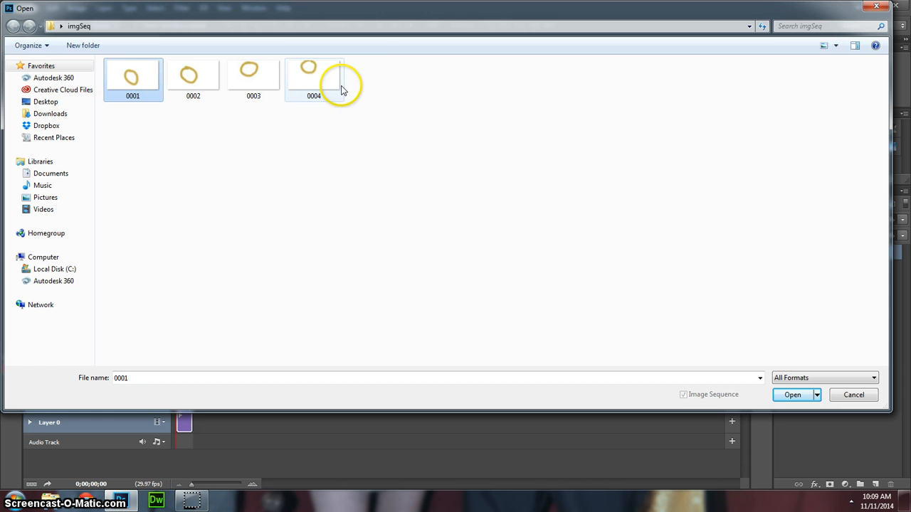
{"action": "left_click", "coordinate": [131, 76]}
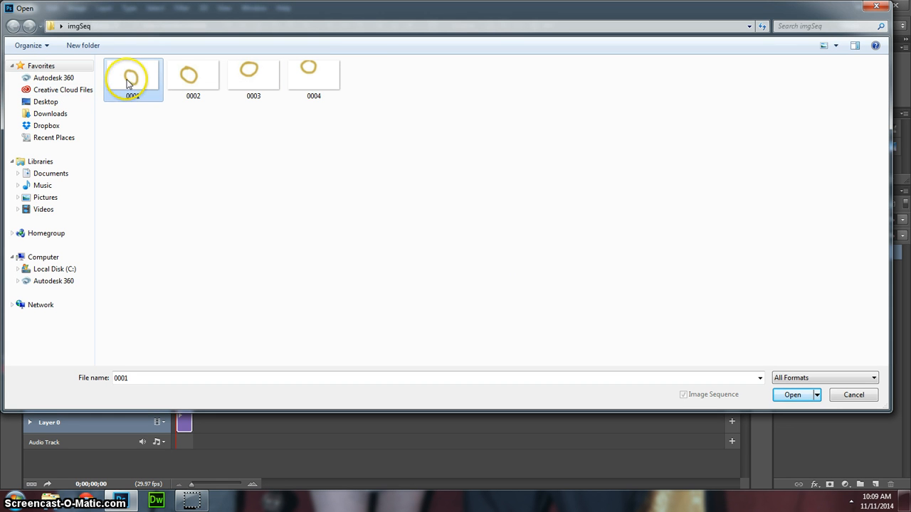
{"action": "mouse_move", "coordinate": [794, 403]}
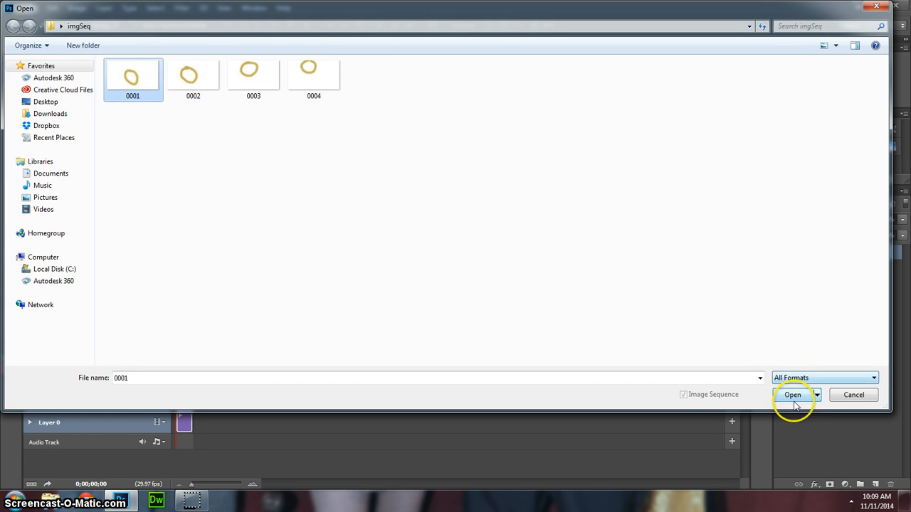
{"action": "left_click", "coordinate": [792, 395]}
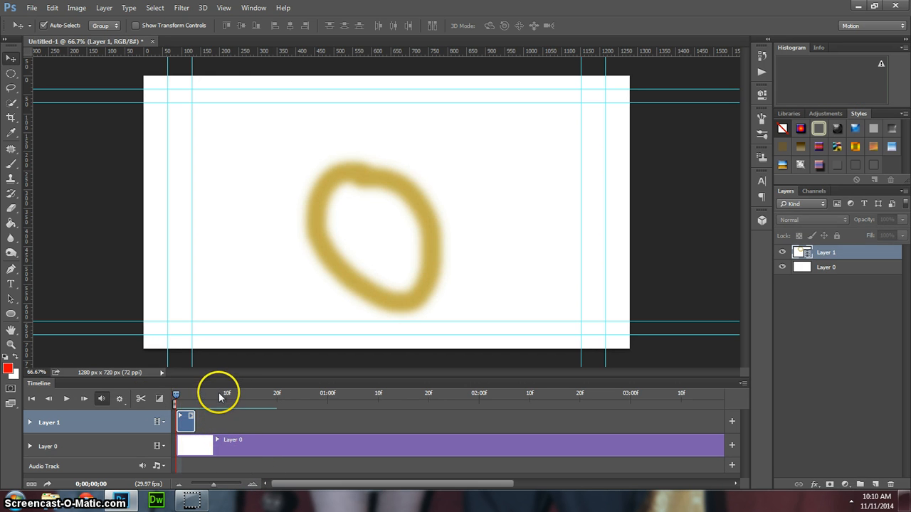
{"action": "mouse_move", "coordinate": [456, 404]}
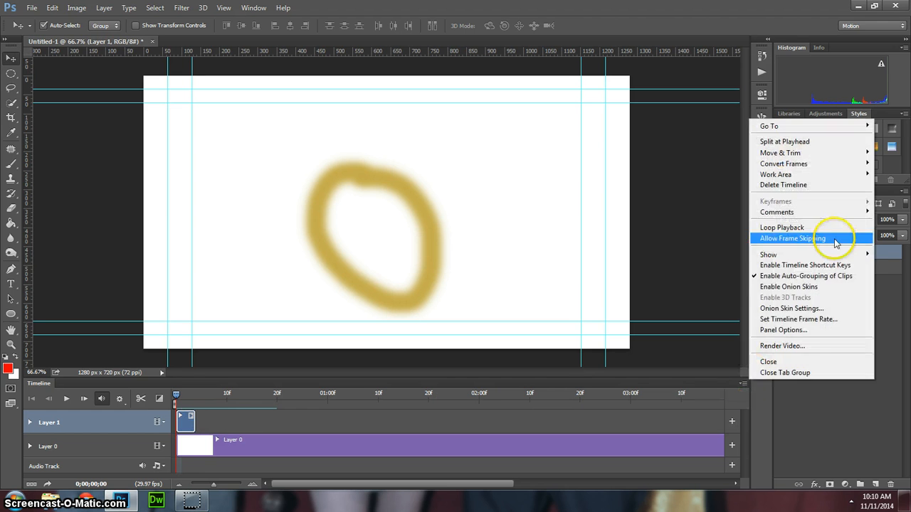
{"action": "mouse_move", "coordinate": [811, 319]}
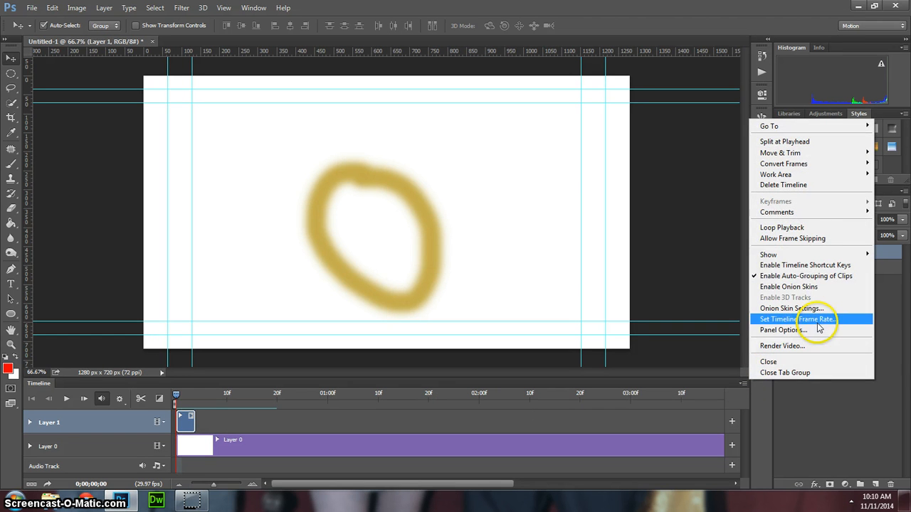
- Change the timeline frame rate to 10 fps
{"action": "left_click", "coordinate": [803, 320]}
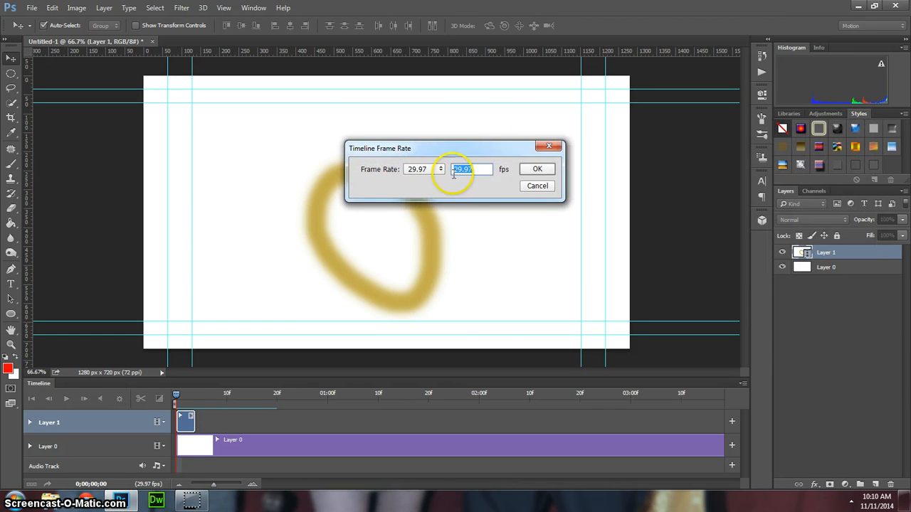
{"action": "left_click", "coordinate": [441, 168]}
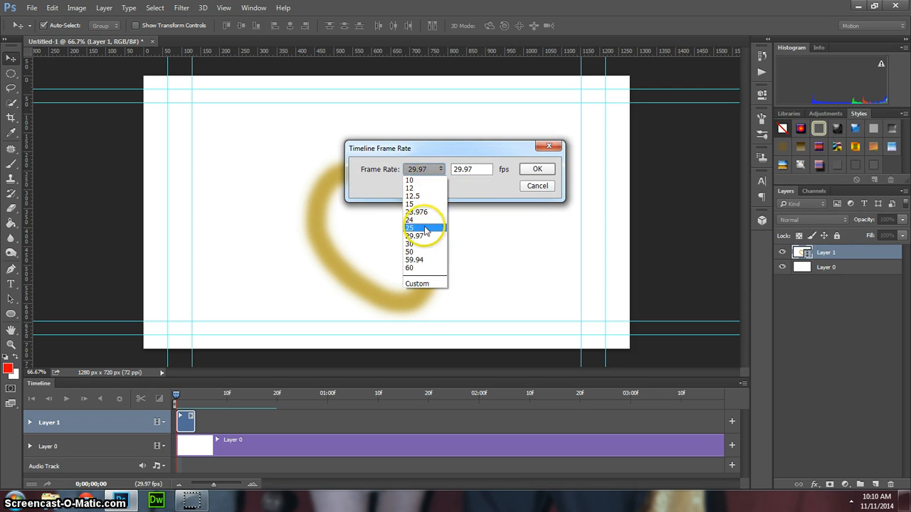
{"action": "left_click", "coordinate": [411, 179]}
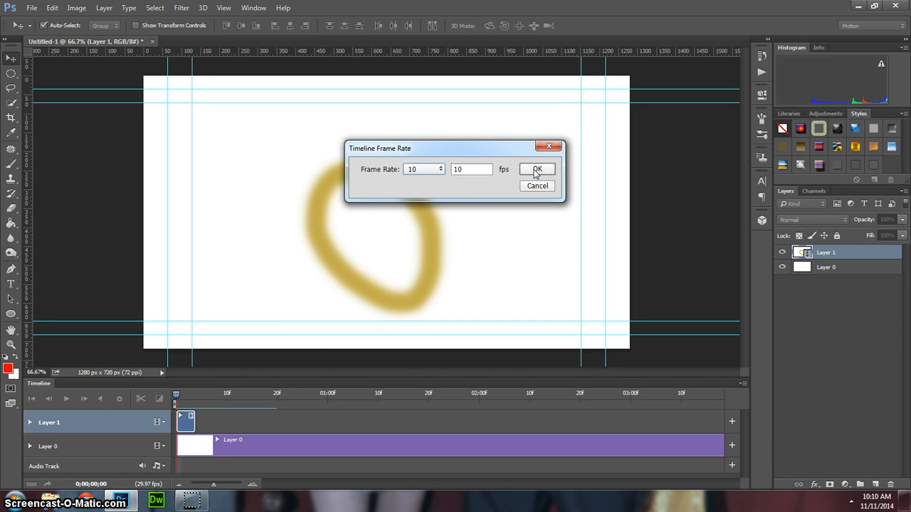
{"action": "left_click", "coordinate": [537, 169]}
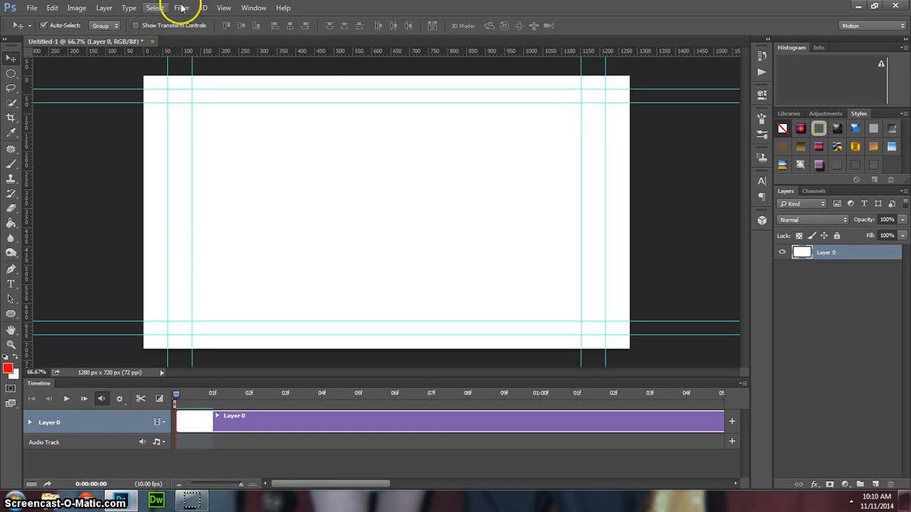
- Work through the menu bar menus, leaving the imgSeq Open dialog showing again
{"action": "left_click", "coordinate": [121, 8]}
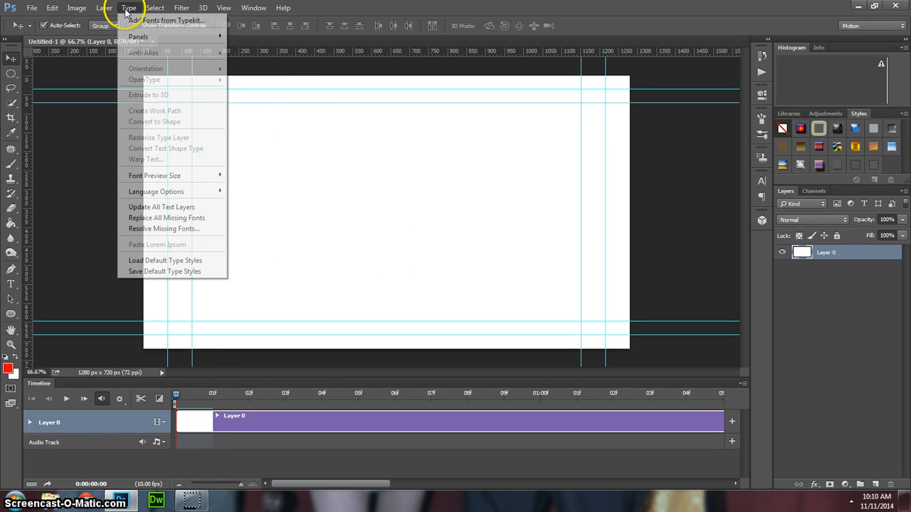
{"action": "left_click", "coordinate": [83, 8]}
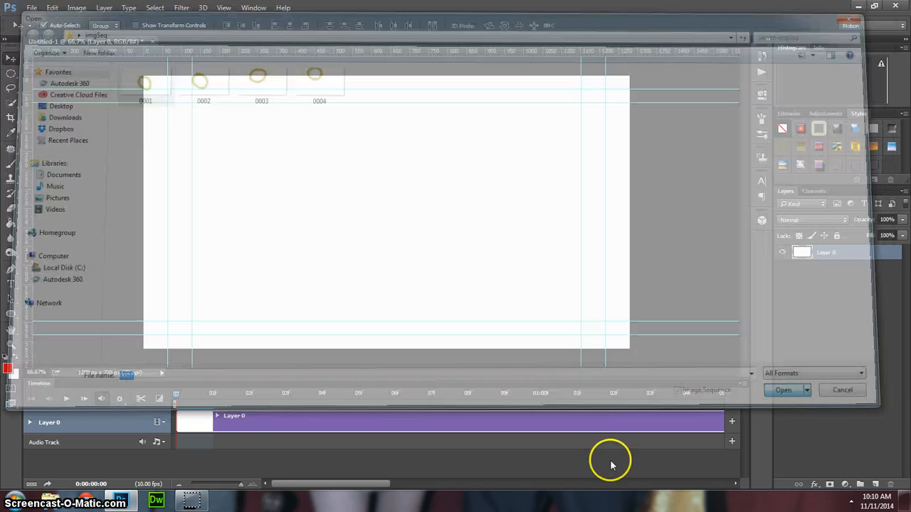
- Open the numbered circle images as a sequence, restoring video Layer 1
{"action": "left_click", "coordinate": [783, 390]}
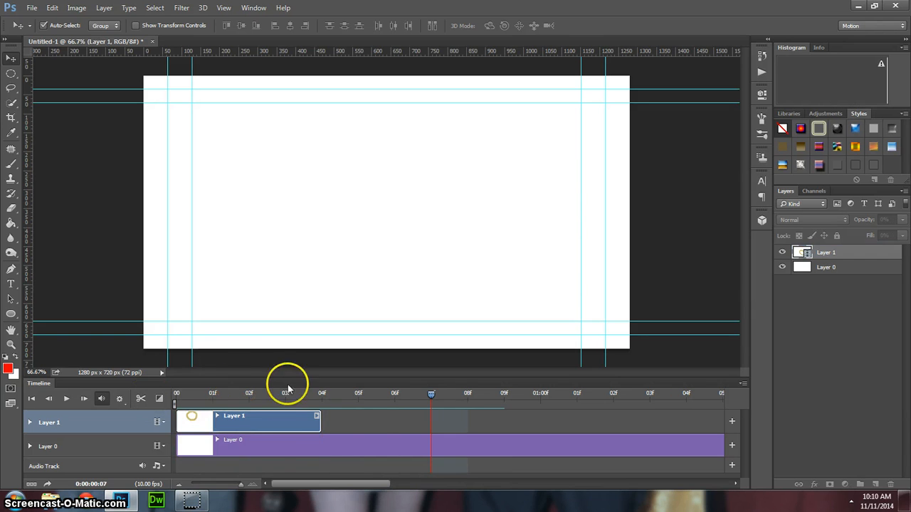
- Select image-sequence Layer 1 and set its blending to Multiply under the red line
{"action": "left_click", "coordinate": [249, 393]}
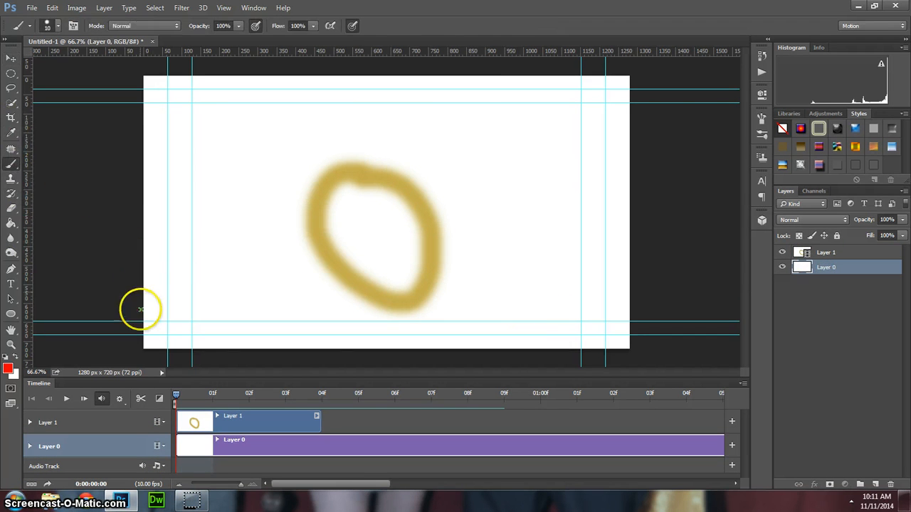
{"action": "left_click", "coordinate": [845, 266]}
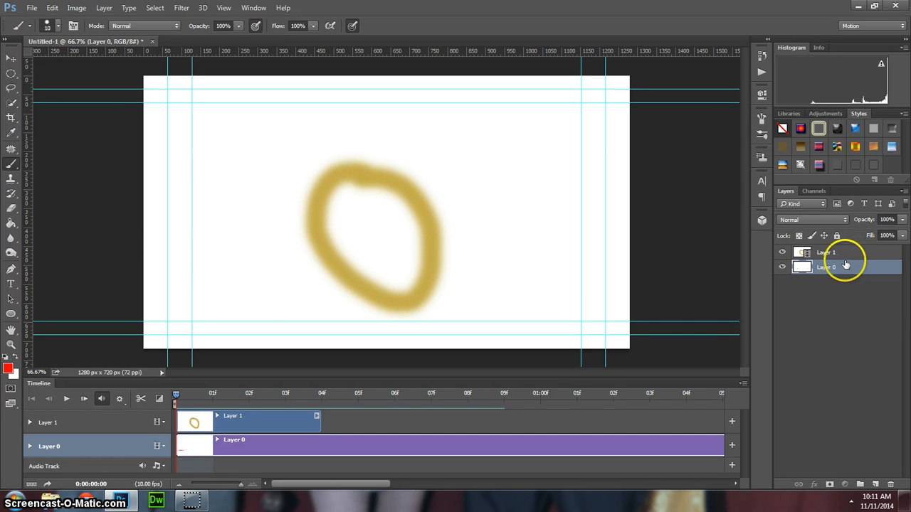
{"action": "left_click", "coordinate": [829, 252]}
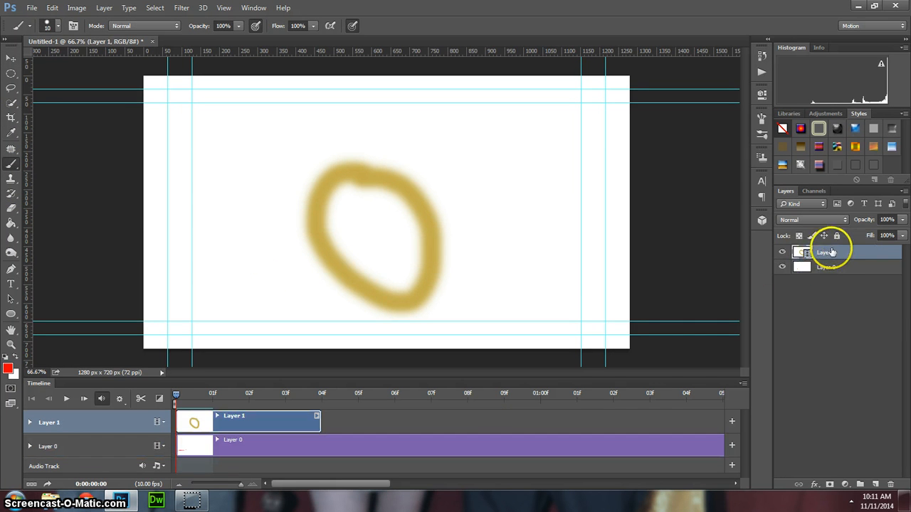
{"action": "left_click", "coordinate": [813, 219]}
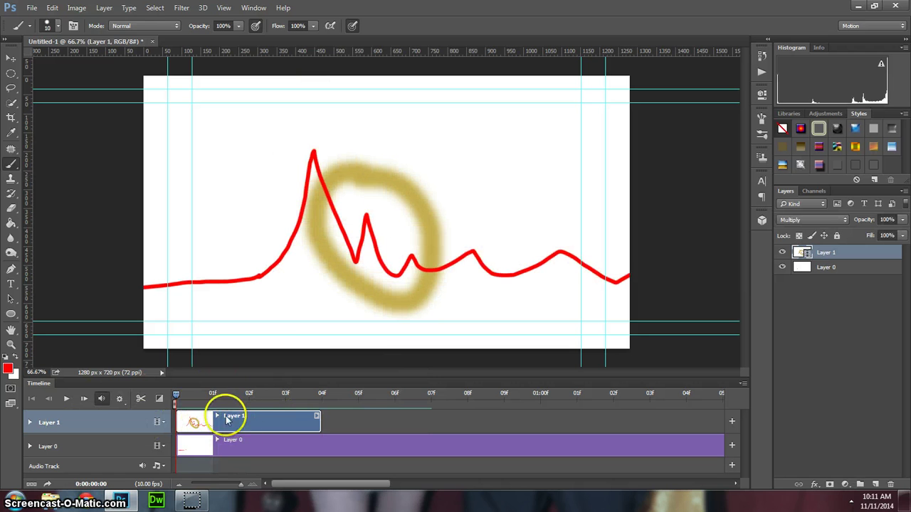
- Add a new blank video layer, Layer 2, above Layer 1
{"action": "left_click", "coordinate": [183, 8]}
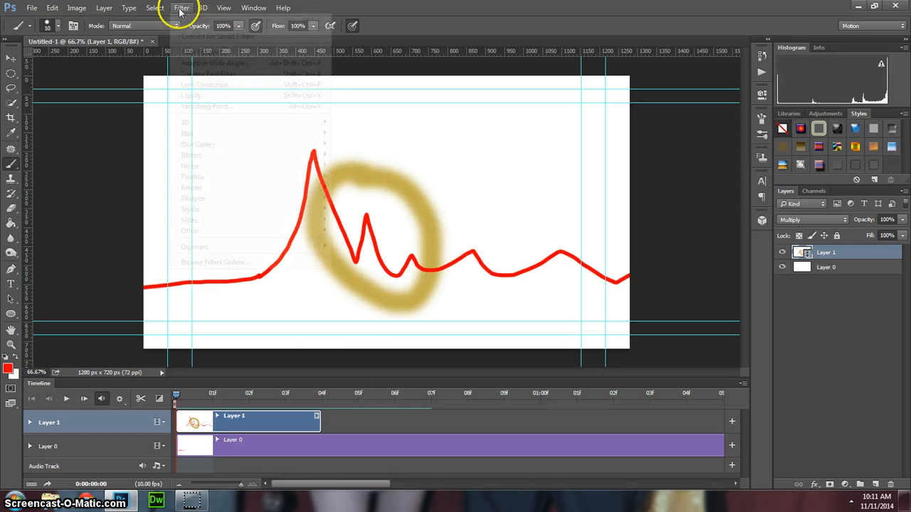
{"action": "left_click", "coordinate": [101, 8]}
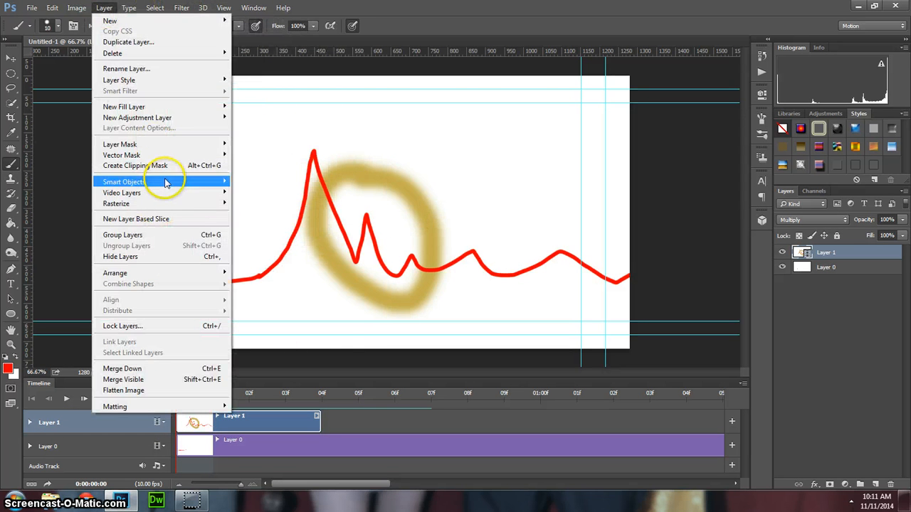
{"action": "mouse_move", "coordinate": [169, 175]}
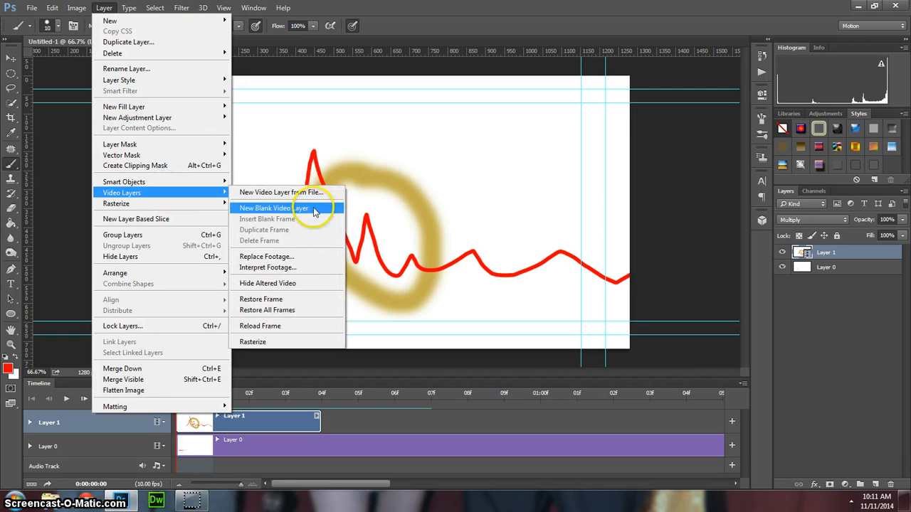
{"action": "left_click", "coordinate": [284, 208]}
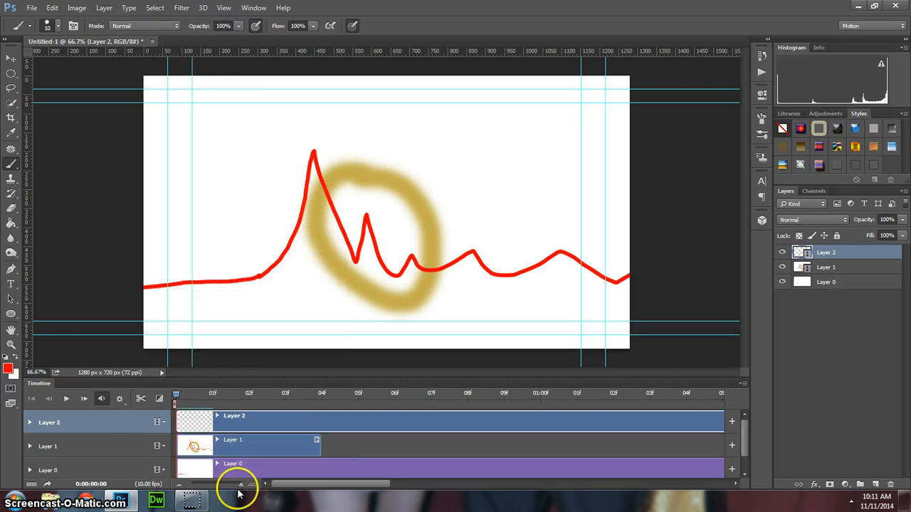
{"action": "mouse_move", "coordinate": [414, 260]}
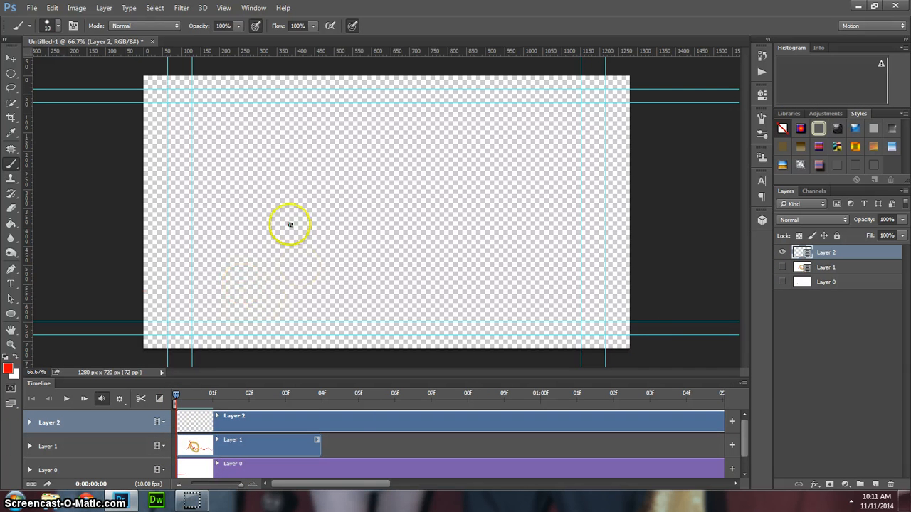
- Paint a black hand-drawn loop on Layer 2 at an early frame
{"action": "left_click", "coordinate": [9, 371]}
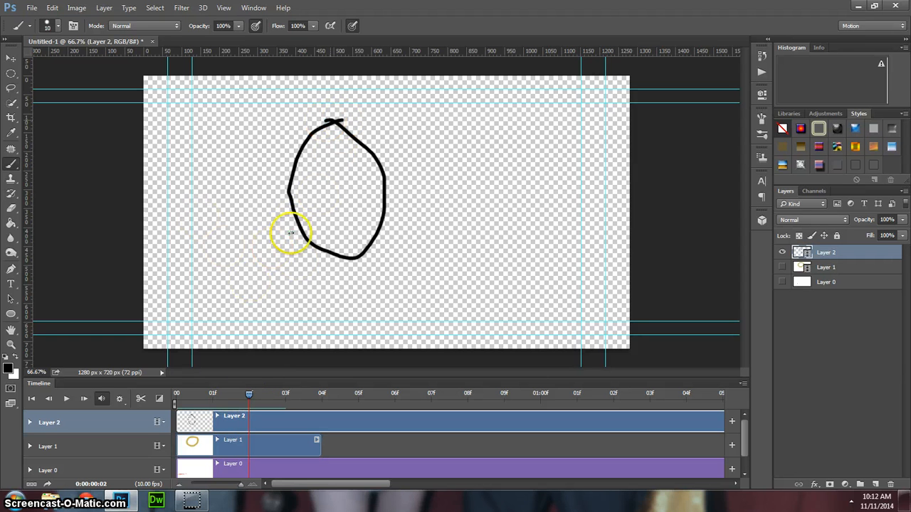
{"action": "mouse_move", "coordinate": [279, 214]}
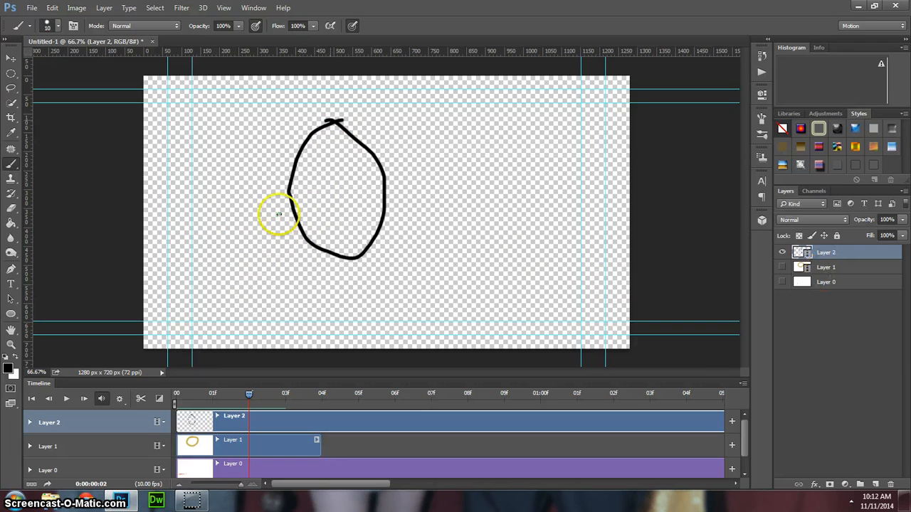
{"action": "left_click", "coordinate": [743, 383]}
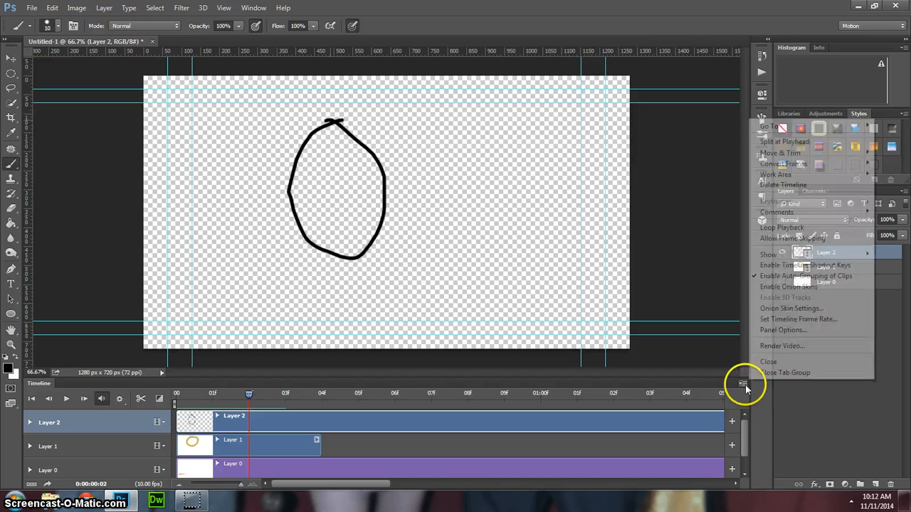
- Enable onion skinning with default settings and advance the playhead one frame for the next loop
{"action": "left_click", "coordinate": [791, 308]}
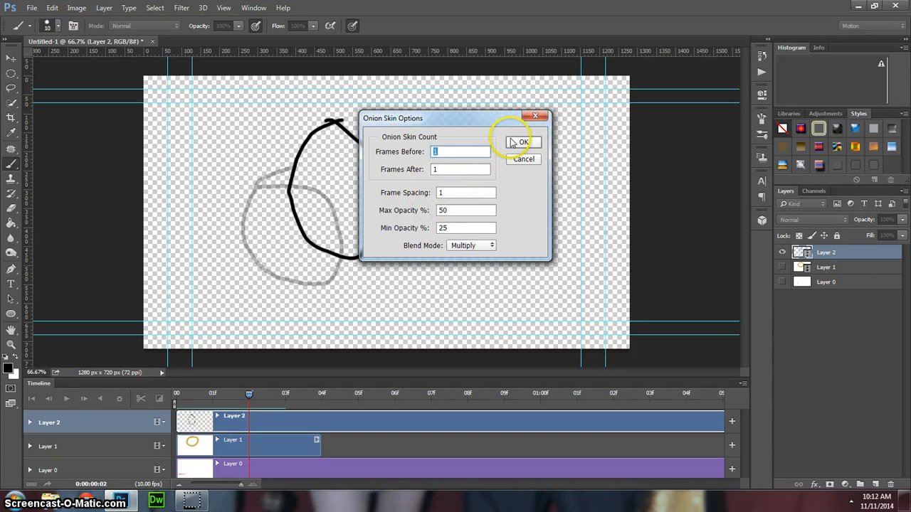
{"action": "left_click", "coordinate": [523, 140]}
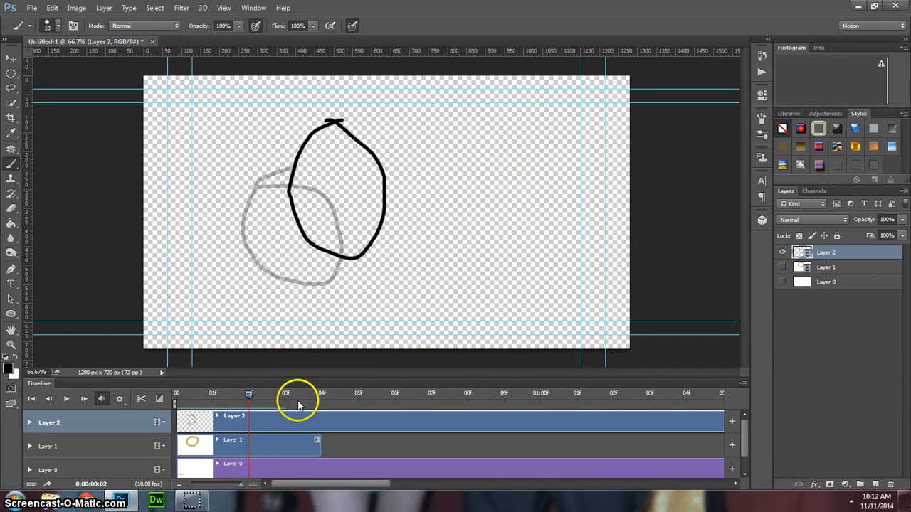
{"action": "left_click_drag", "start_coordinate": [298, 393], "coordinate": [250, 393]}
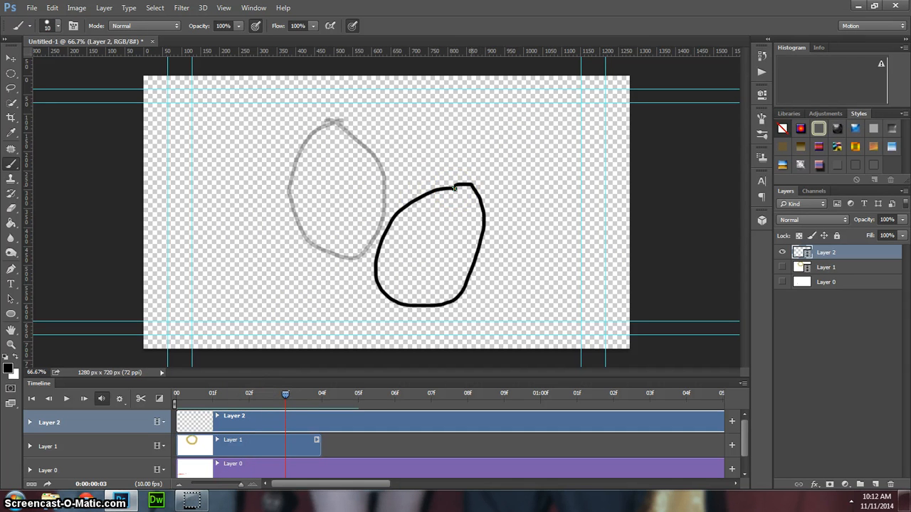
- Turn Layer 1 and Layer 0 visibility back on so the loops, red line and circle show
{"action": "left_click", "coordinate": [781, 283]}
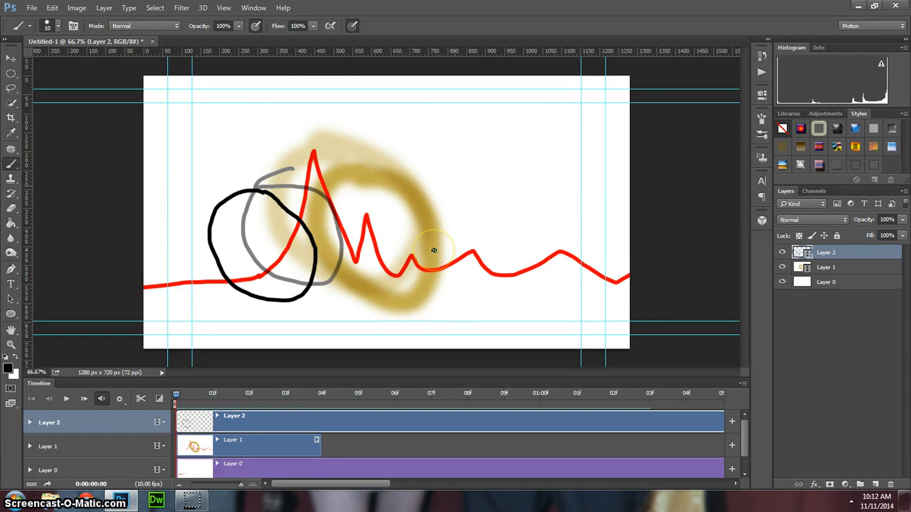
{"action": "mouse_move", "coordinate": [437, 243]}
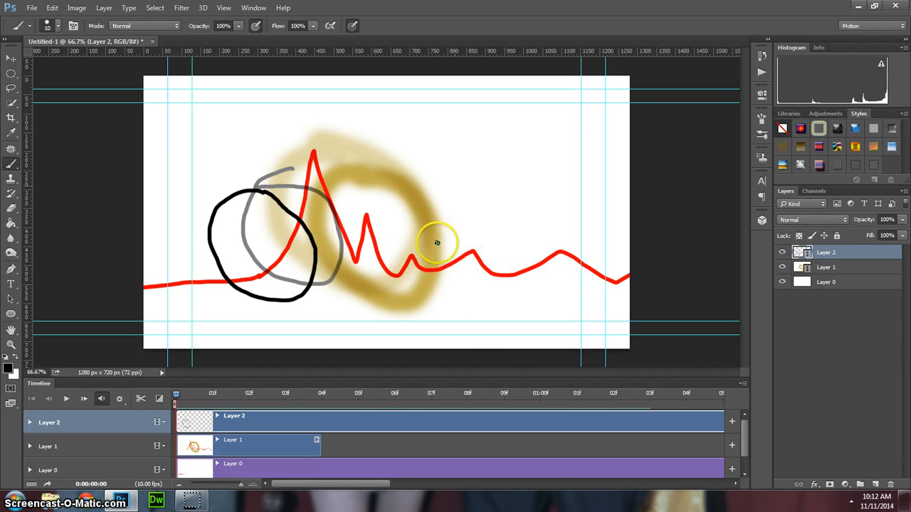
{"action": "mouse_move", "coordinate": [243, 304]}
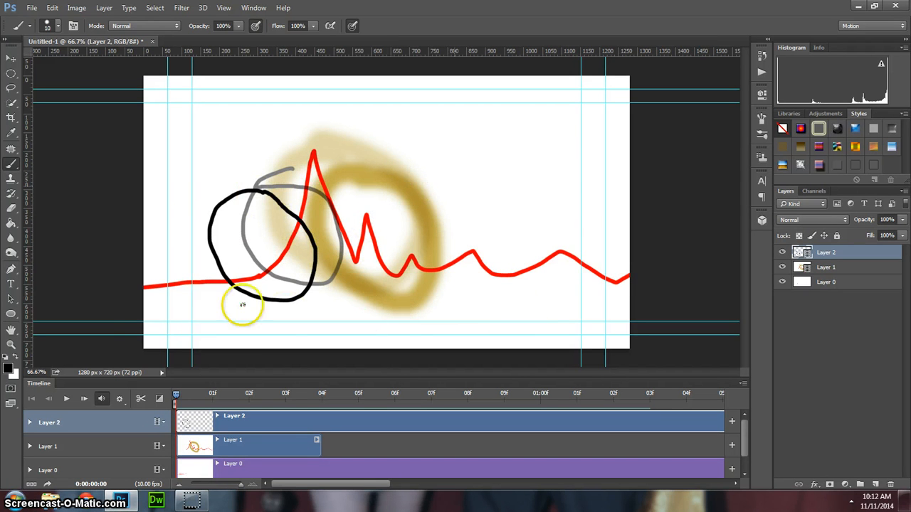
{"action": "mouse_move", "coordinate": [775, 369]}
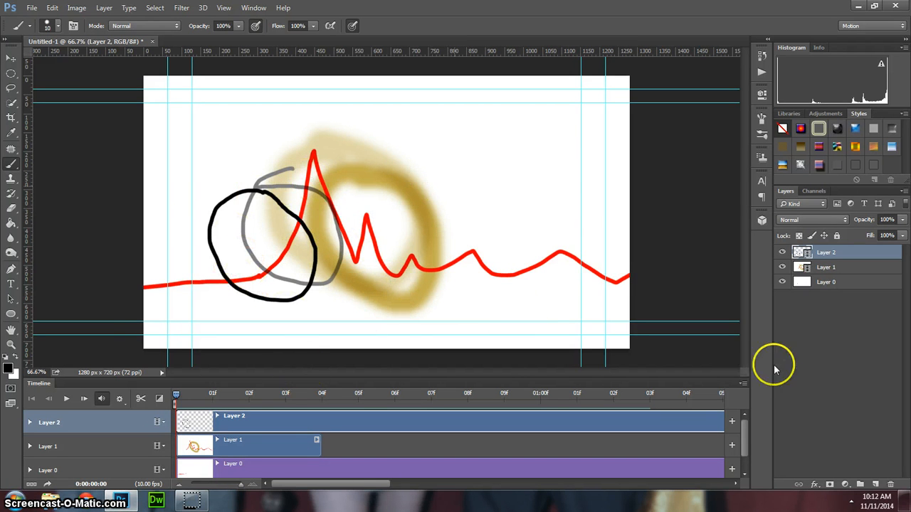
{"action": "mouse_move", "coordinate": [433, 168]}
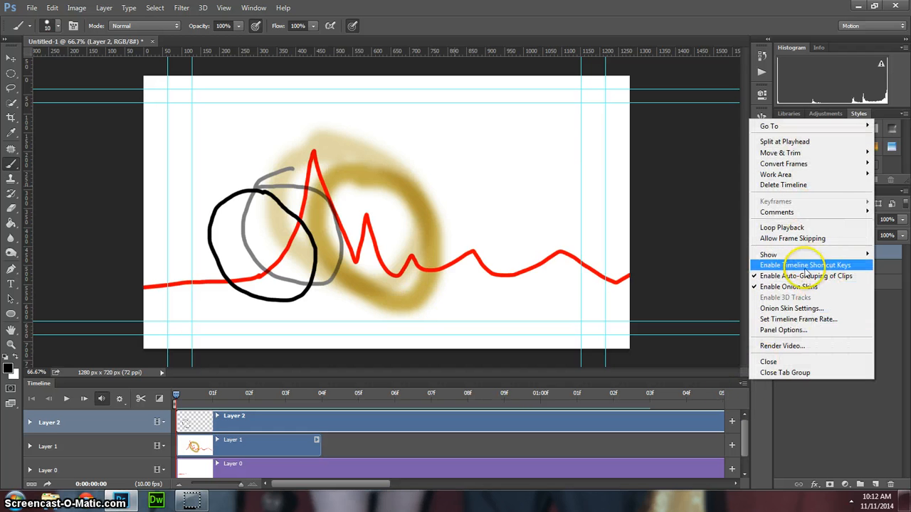
- Render Untitled-1.mp4 as H.264 High Quality at 1280×720, 10 fps, frames 0–49
{"action": "left_click", "coordinate": [783, 346]}
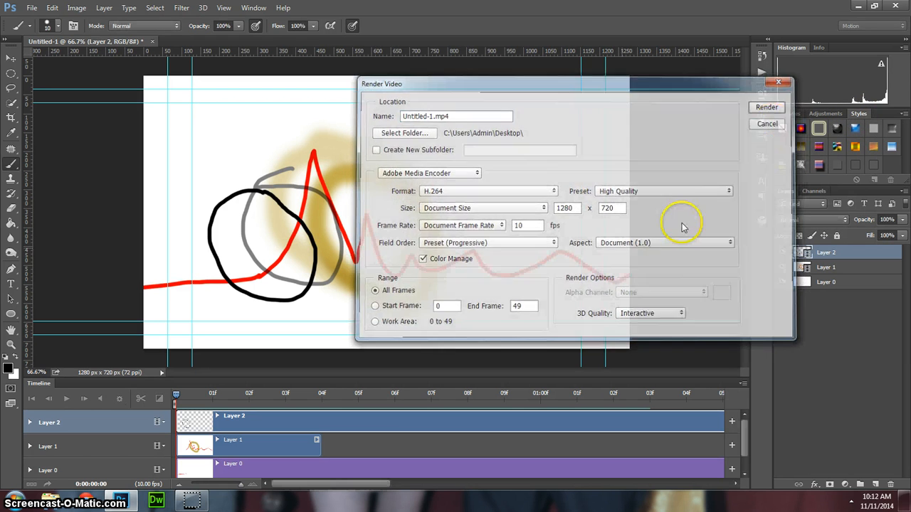
{"action": "left_click", "coordinate": [766, 123]}
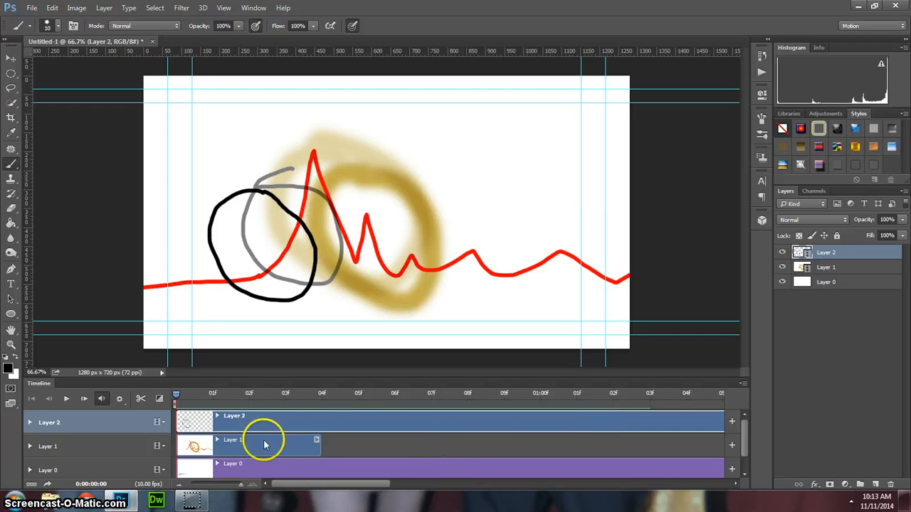
{"action": "mouse_move", "coordinate": [359, 423]}
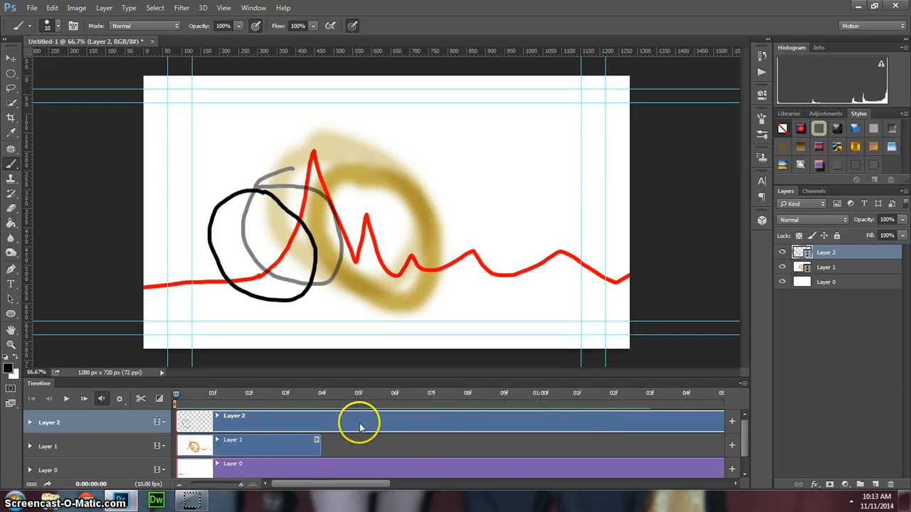